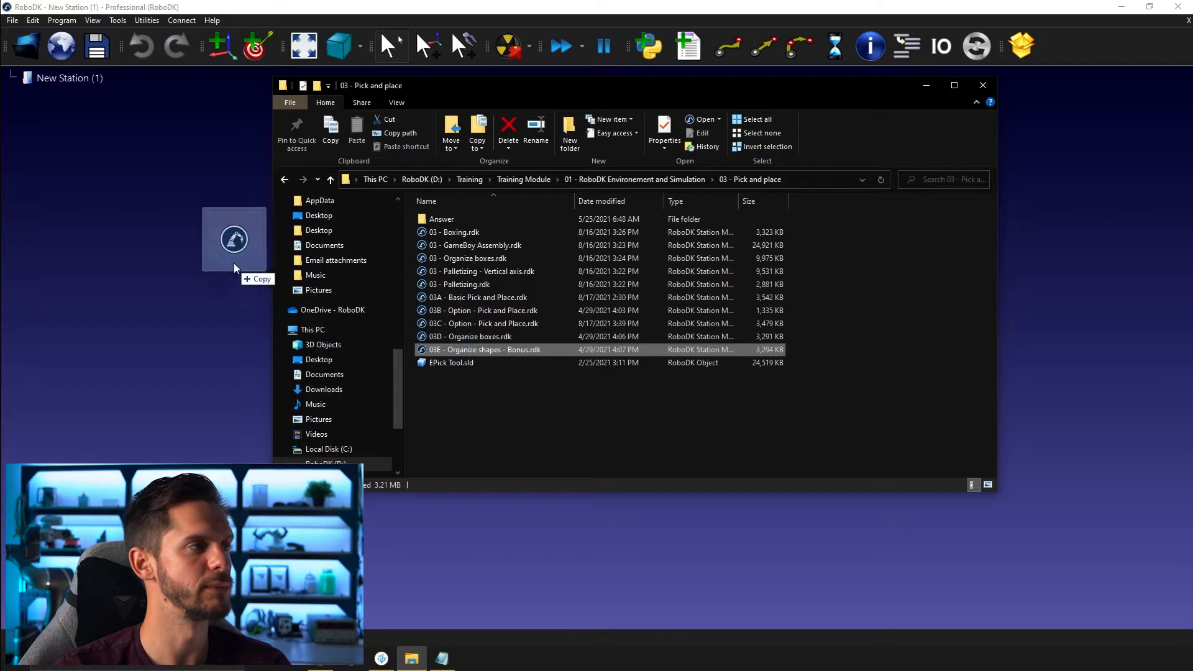
Load '03E - Organize shapes - Bonus.rdk' from File Explorer into RoboDK.
double_click(483, 349)
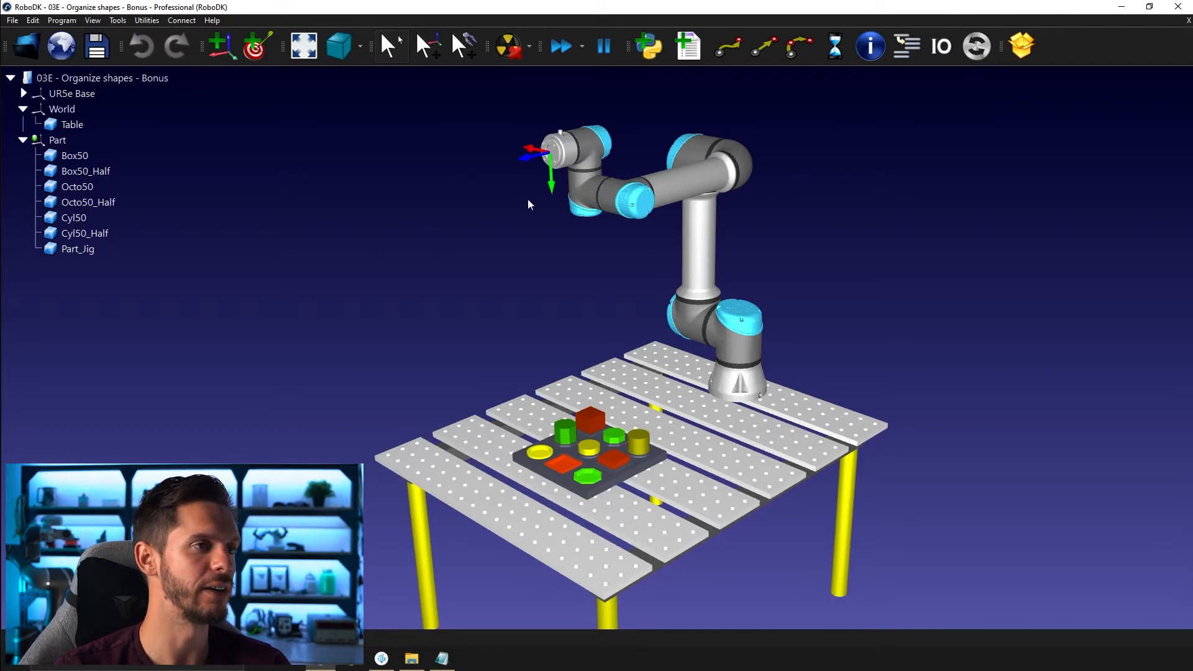
mouse_move(627, 366)
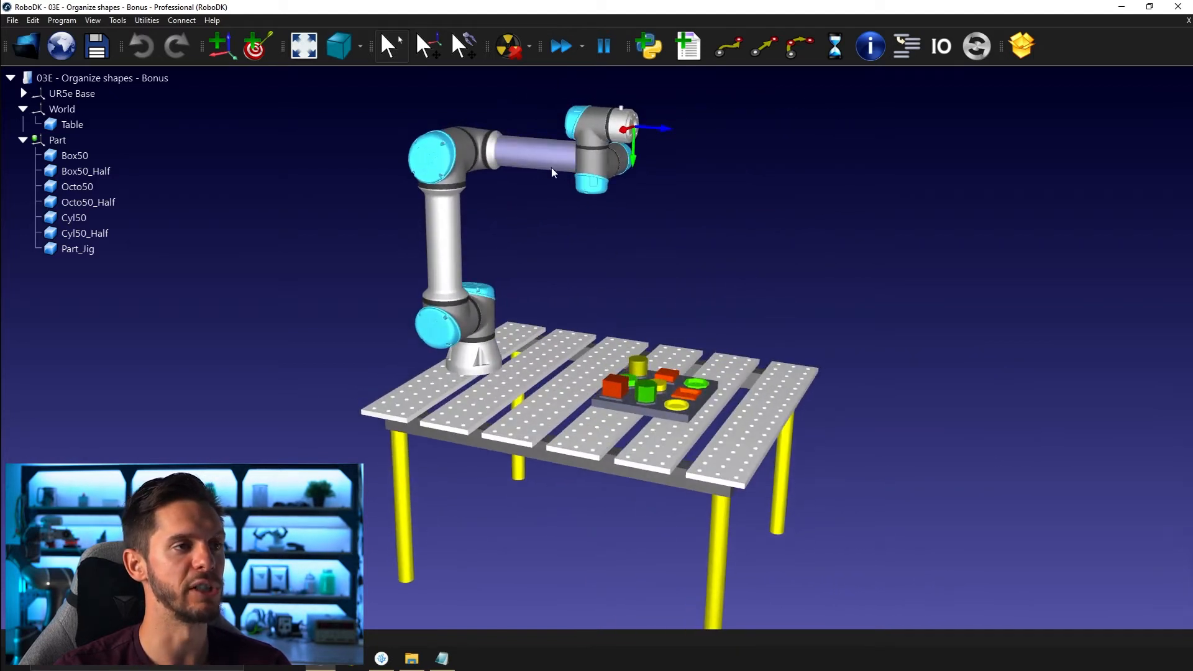
Right-click in the 3D view near the UR5e robot to reach its controls.
right_click(623, 133)
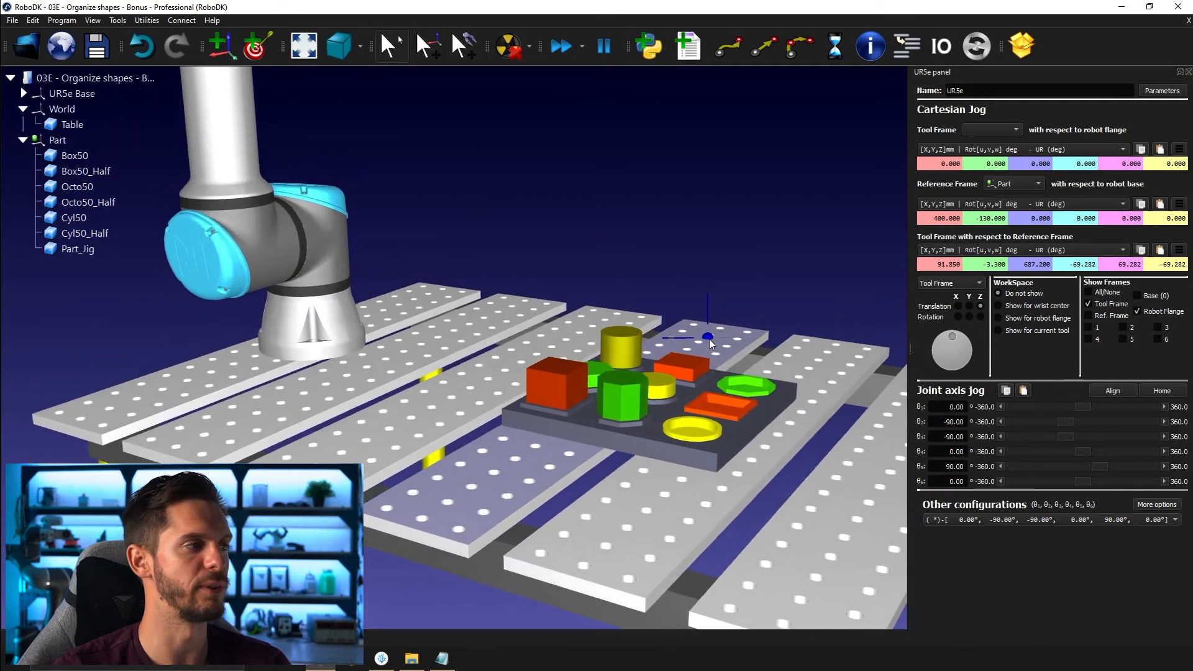
left_click(74, 156)
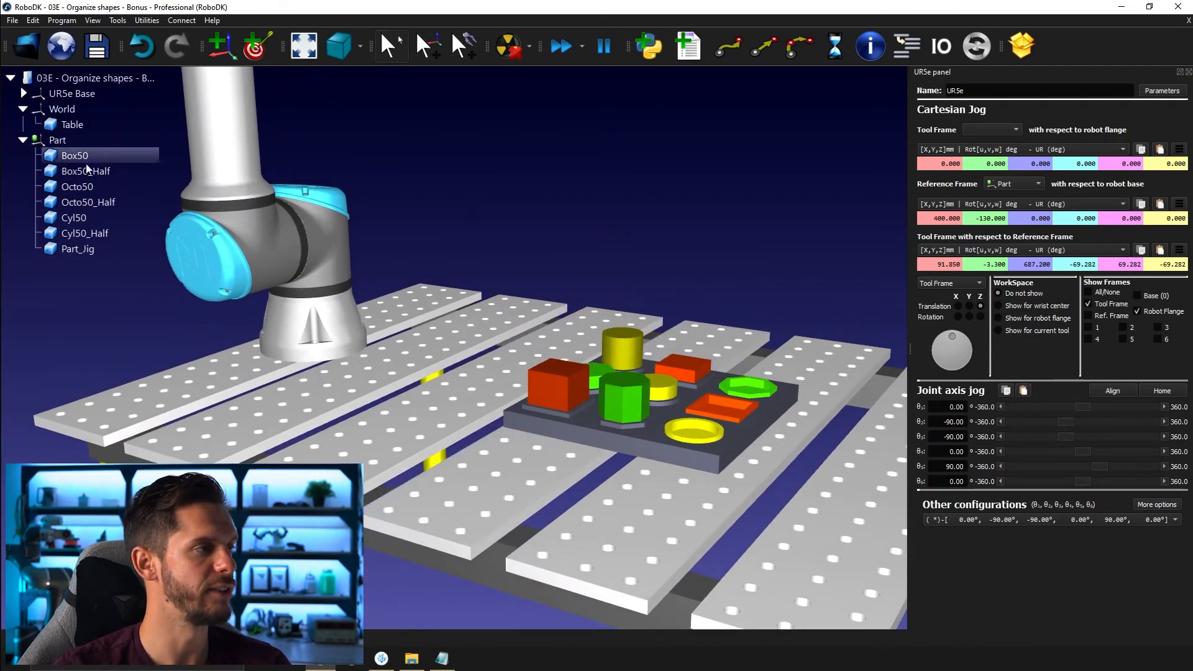
left_click(78, 249)
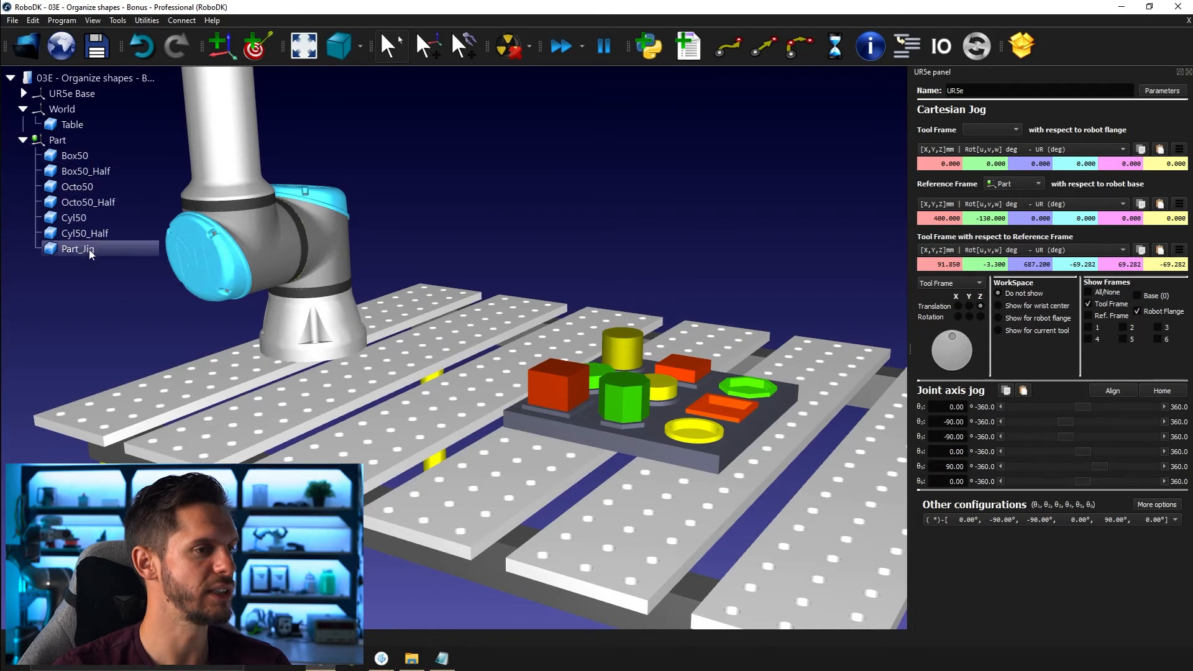
left_click(78, 186)
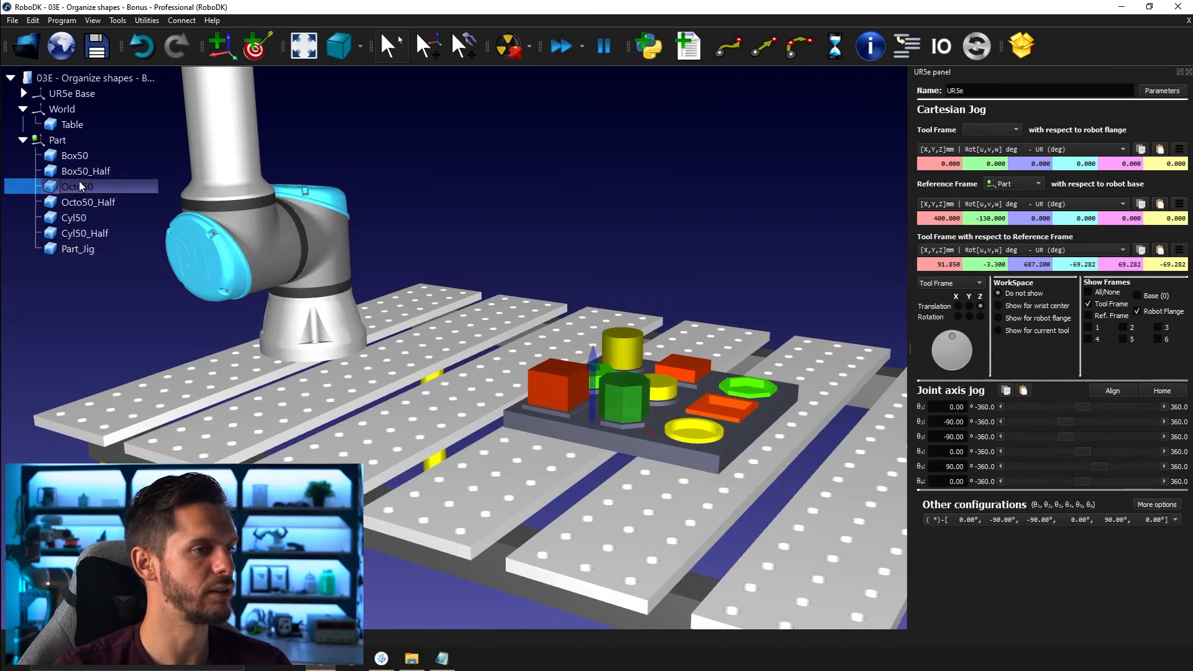
left_click(74, 156)
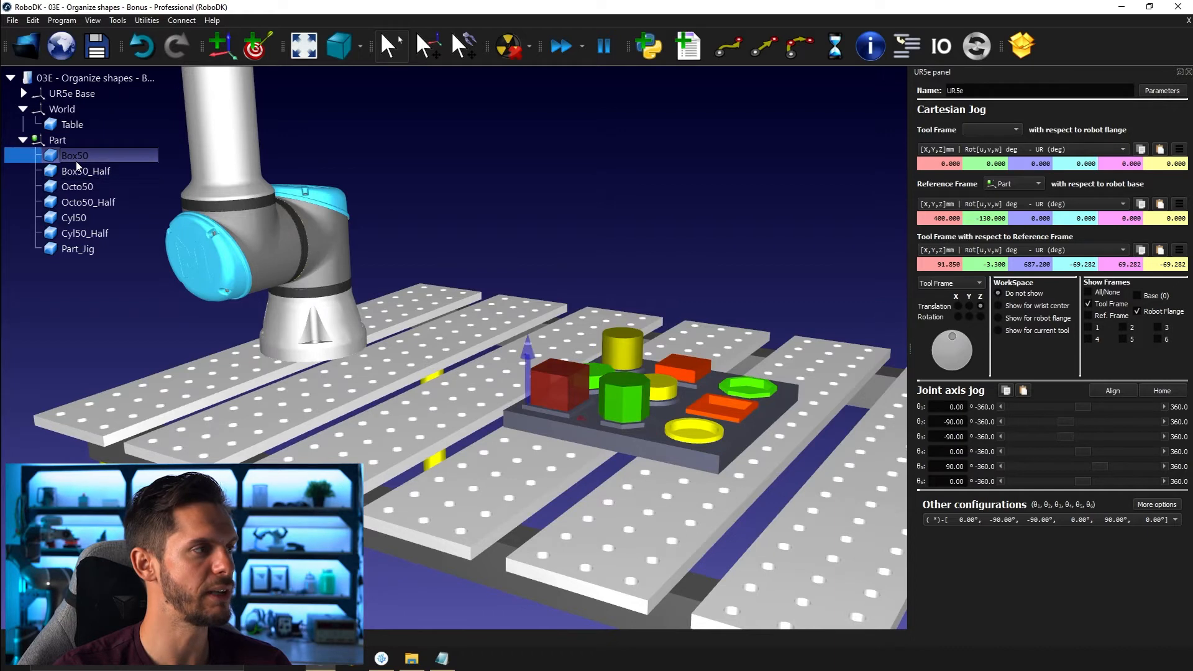
left_click(85, 171)
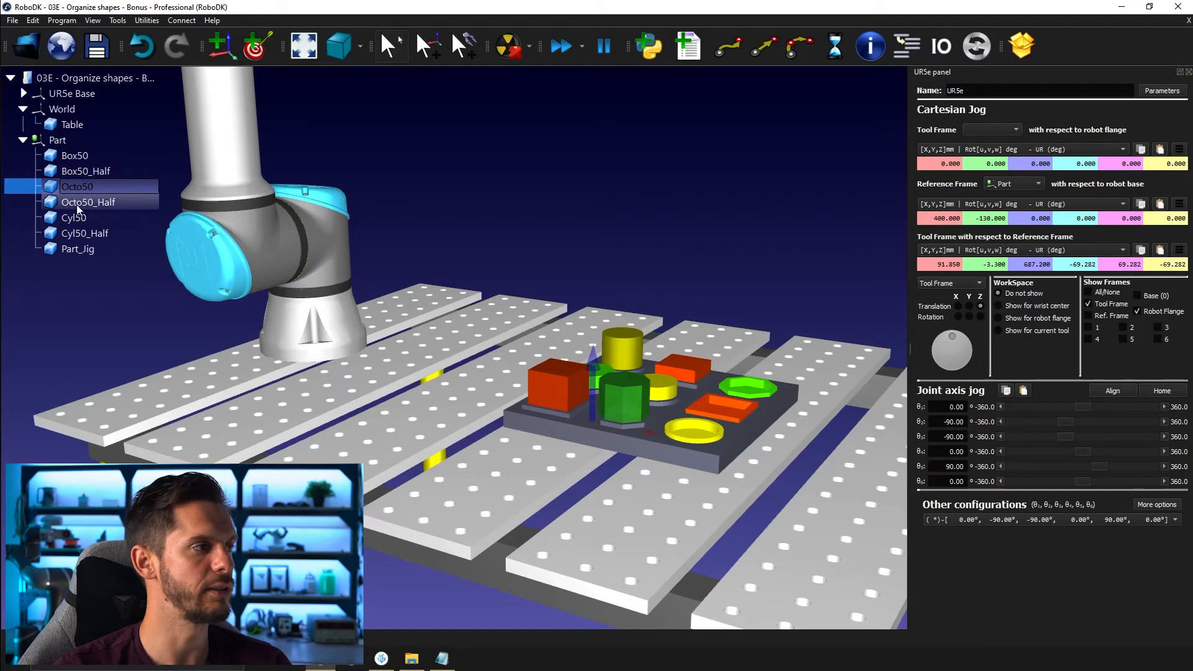
left_click(88, 202)
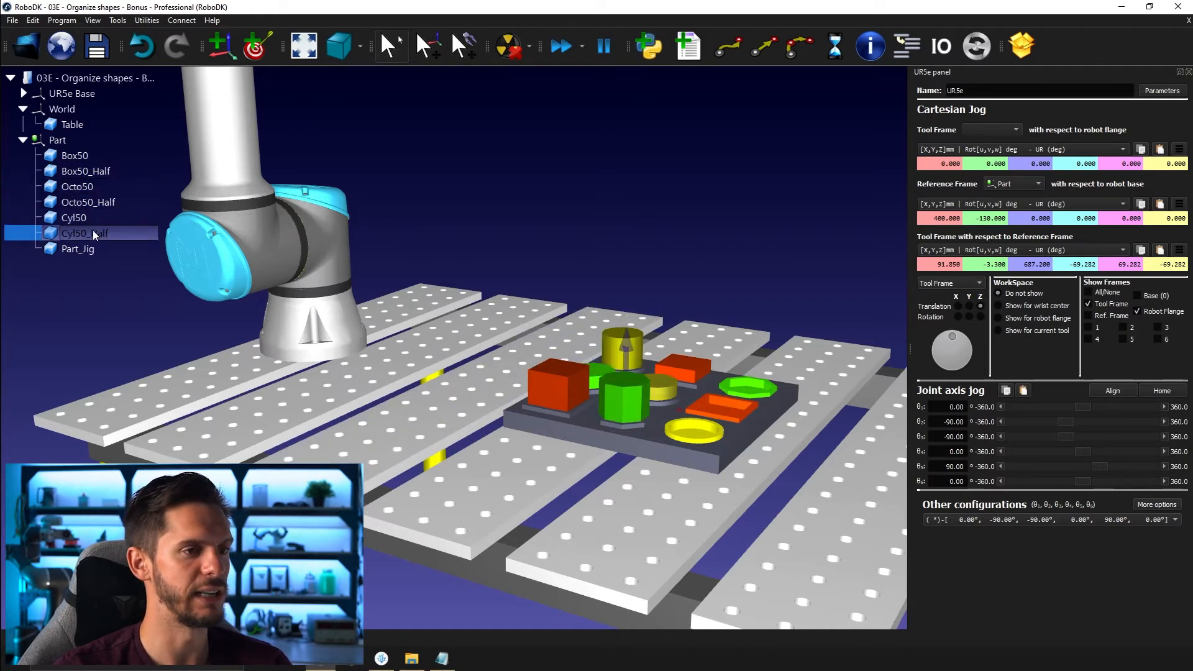
left_click(73, 217)
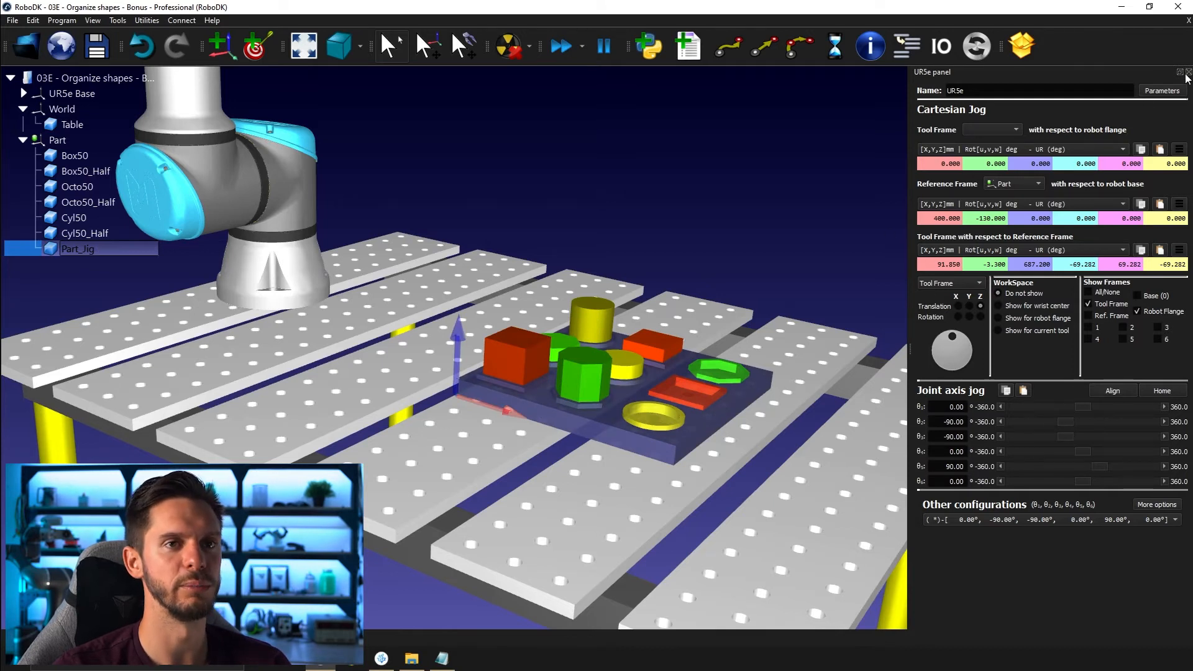
Close the UR5e jogging panel so the Part_Jig scene fills the window.
left_click(1184, 72)
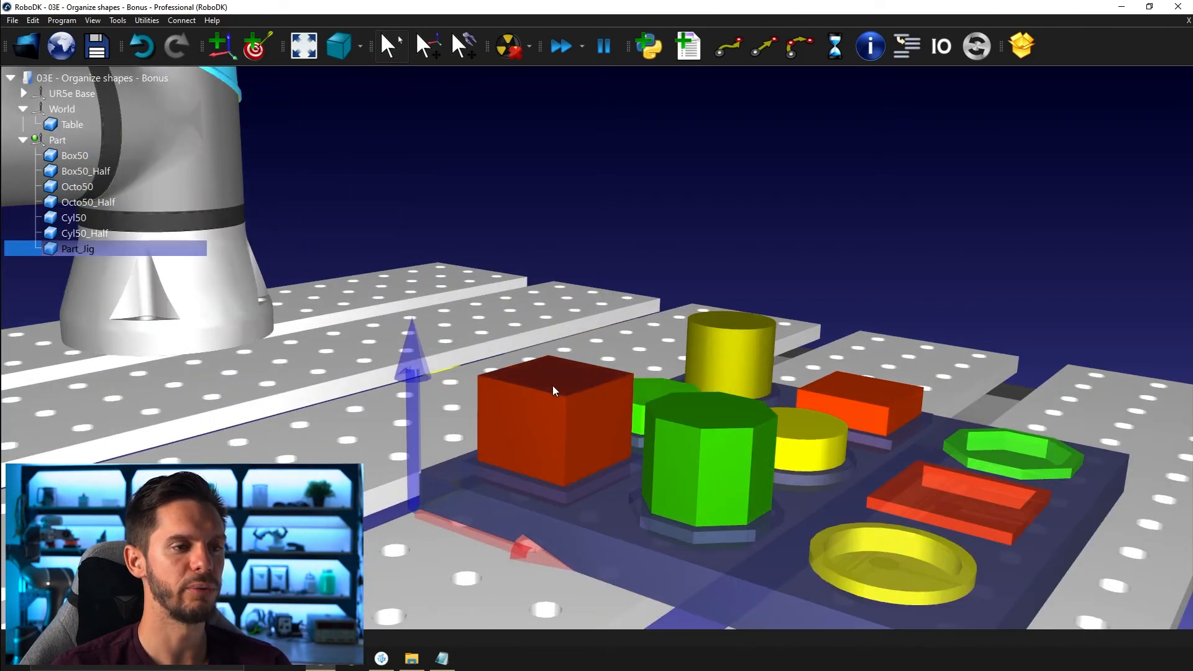
mouse_move(752, 329)
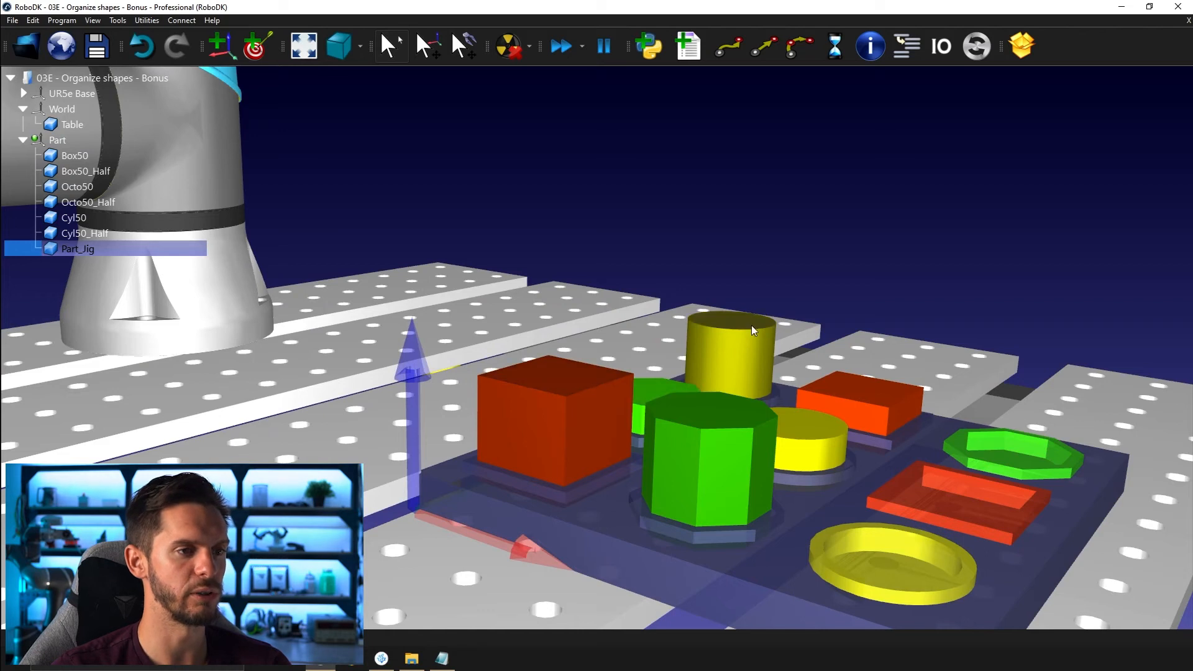